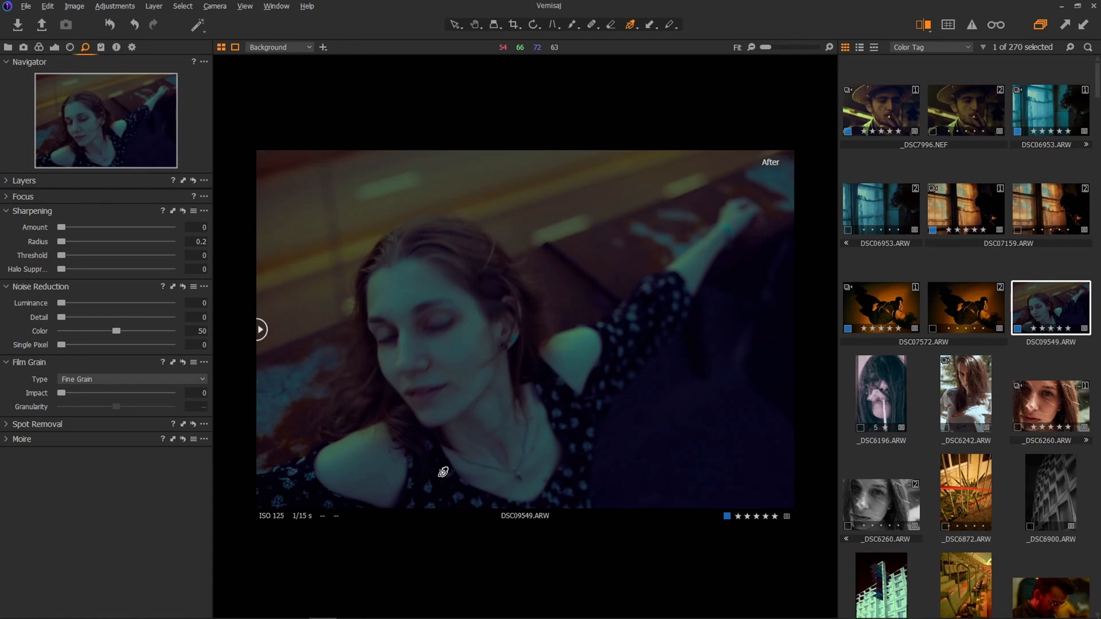
mouse_move(394, 322)
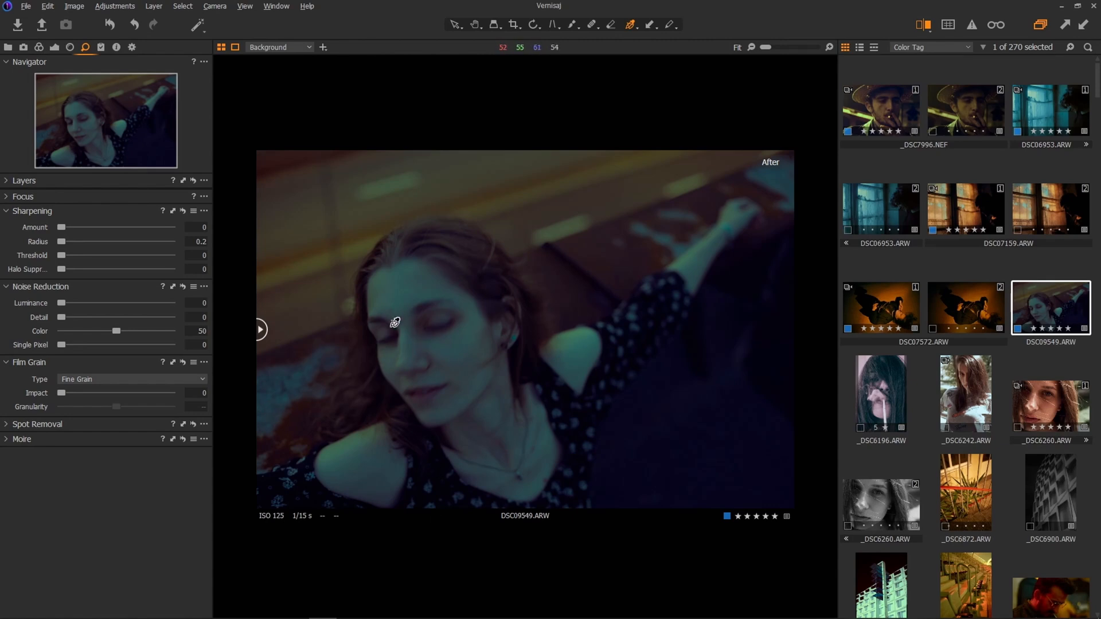
Create a clean new variant of the DSC09549 lying-down portrait.
click(260, 329)
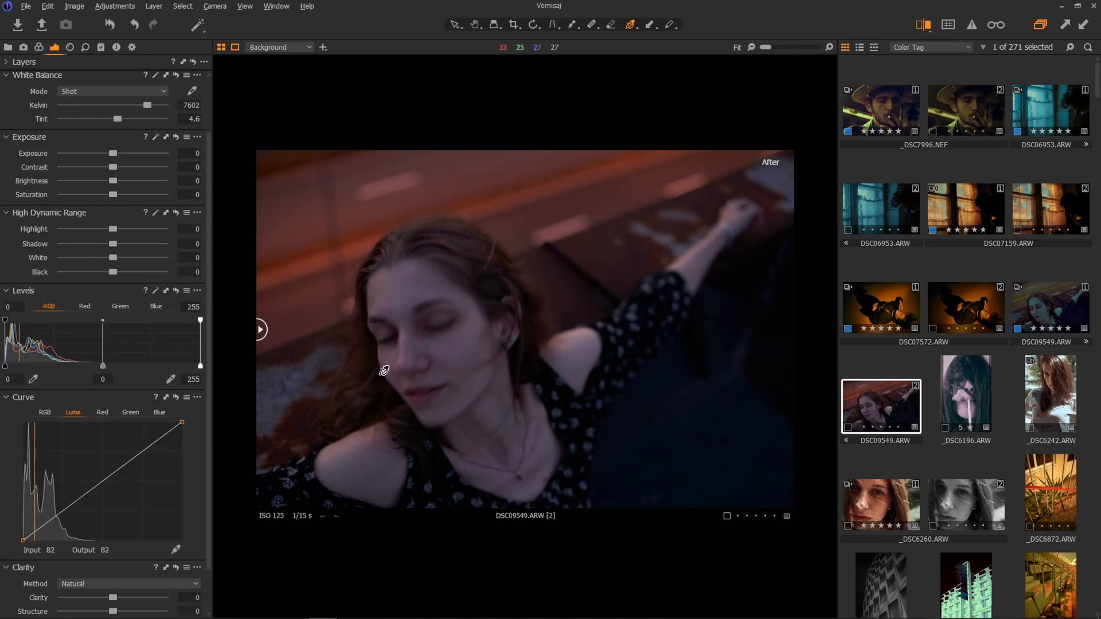
Test the Brightness and Exposure sliders, settling exposure slightly dark at about -0.62.
drag(111, 181, 126, 181)
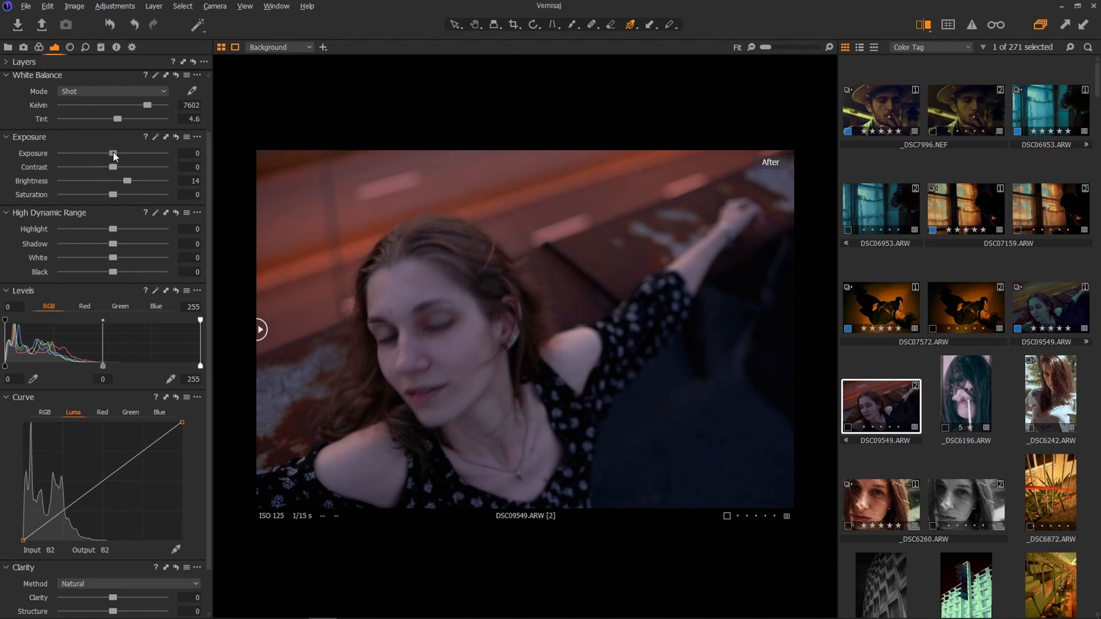
drag(129, 152, 103, 152)
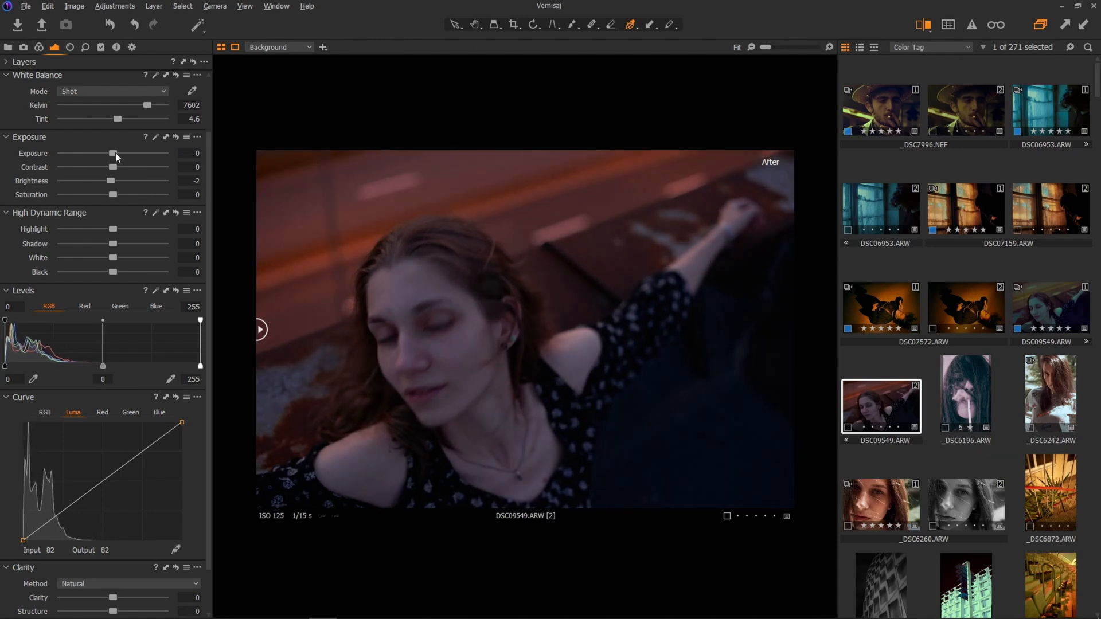
drag(112, 153, 111, 153)
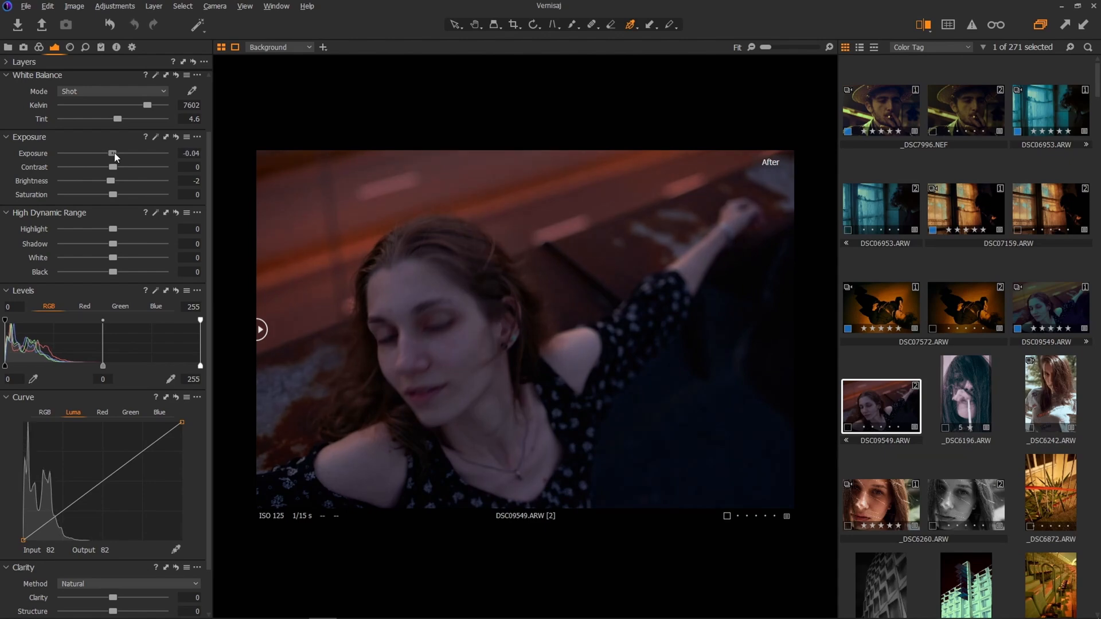
drag(112, 153, 165, 152)
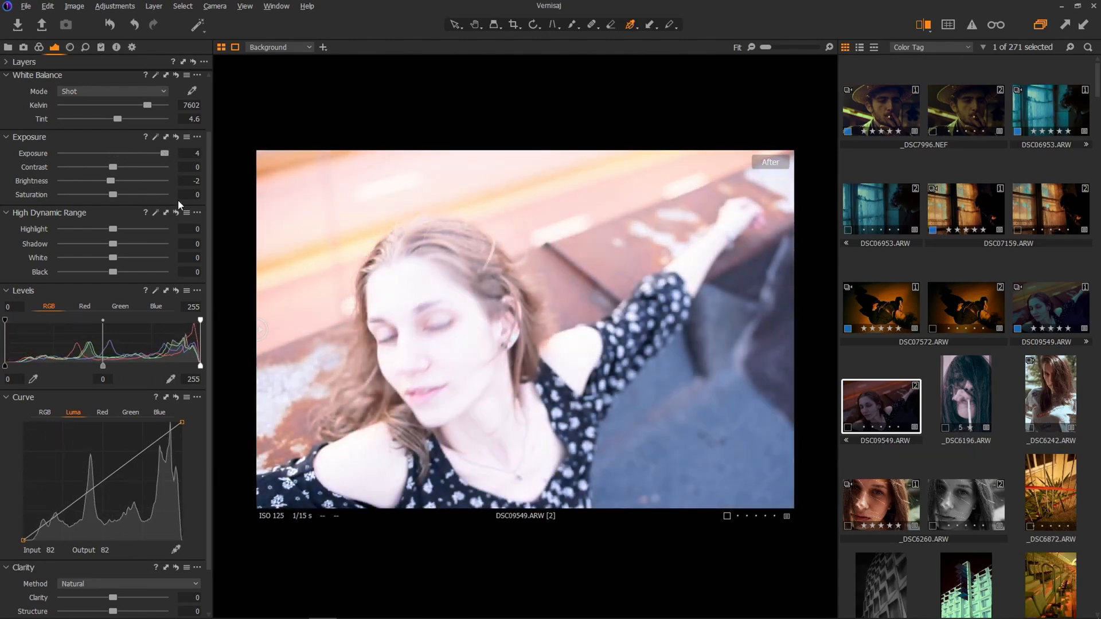
mouse_move(742, 380)
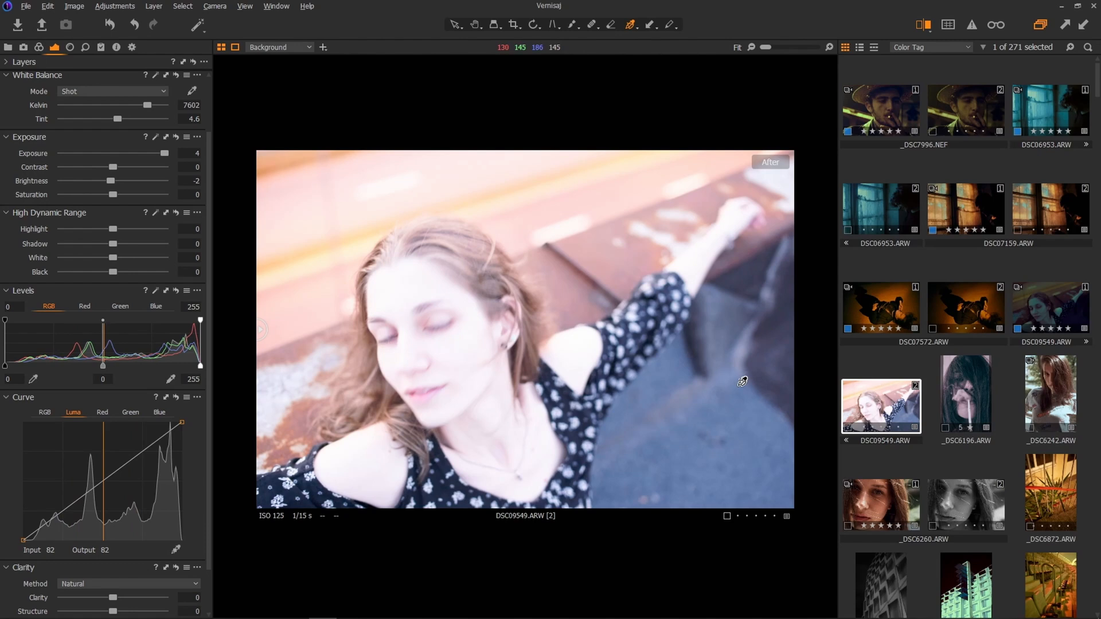
mouse_move(440, 412)
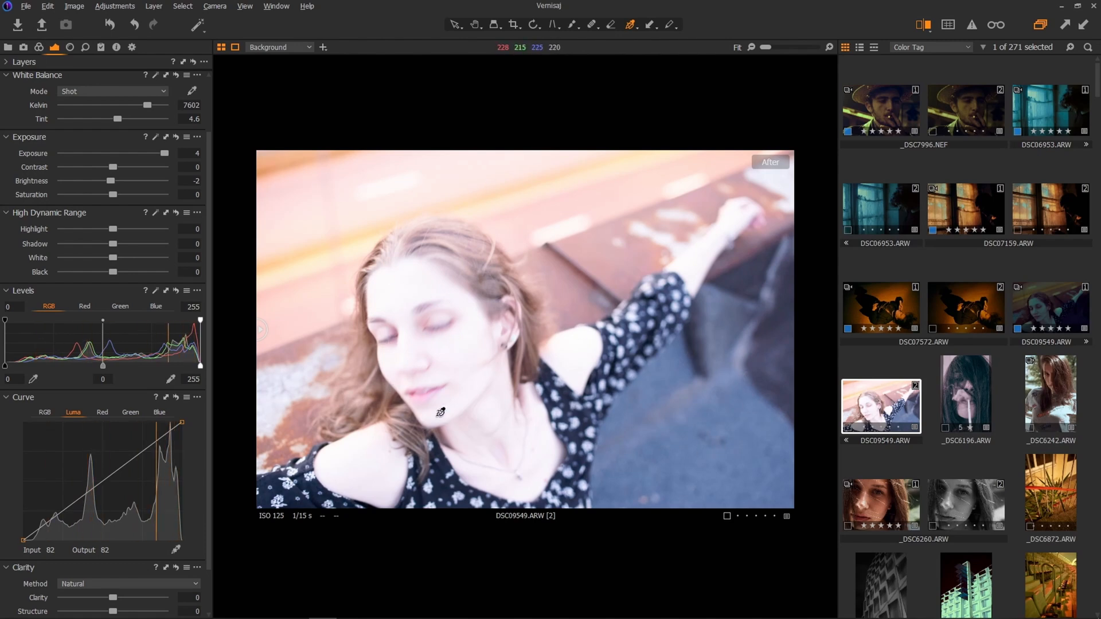
drag(165, 152, 105, 152)
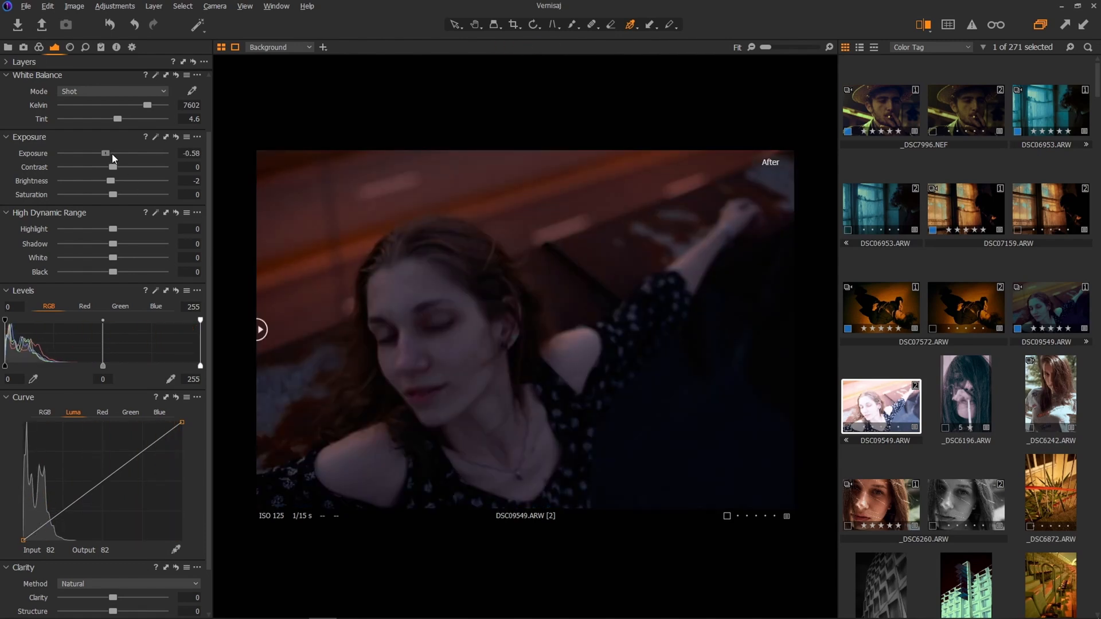
drag(111, 180, 165, 180)
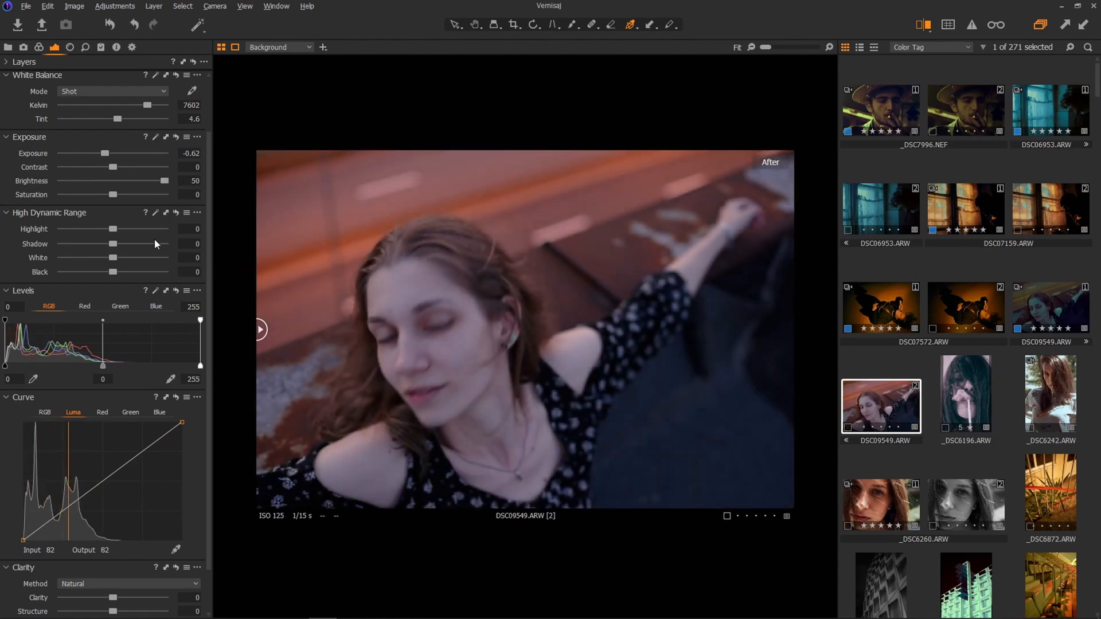
Set Brightness to 22 and soften Contrast to about -13.
drag(166, 180, 113, 180)
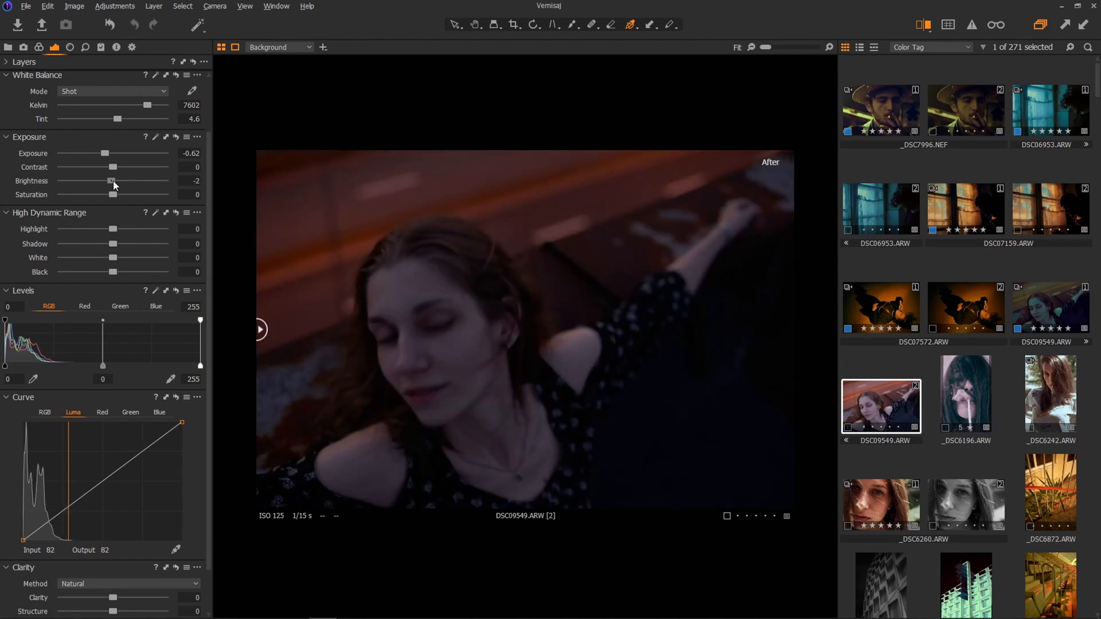
drag(113, 180, 133, 180)
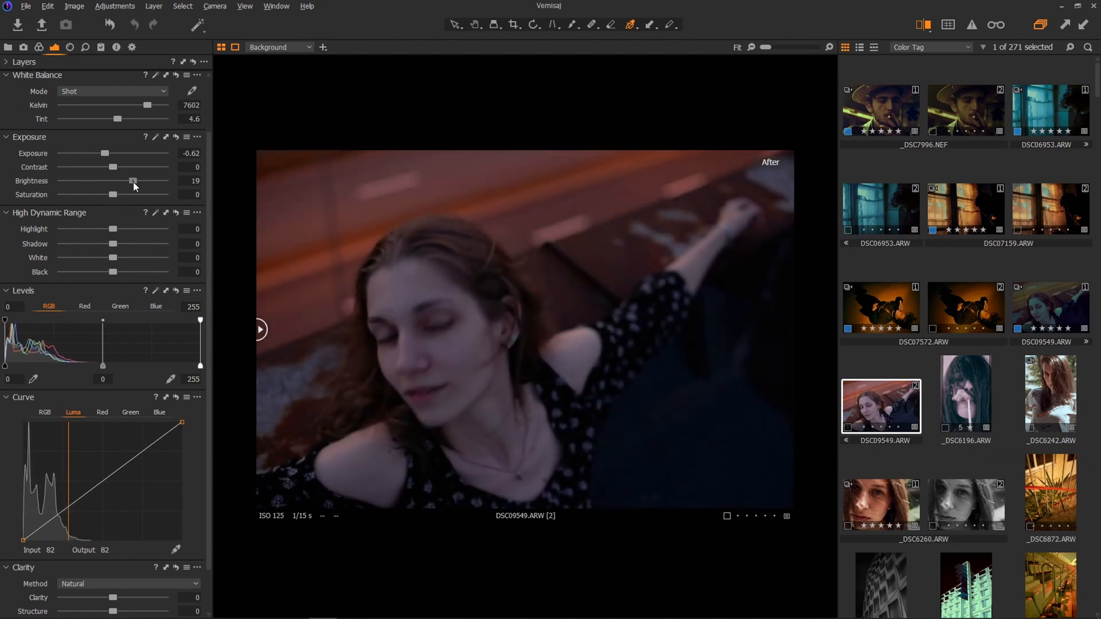
drag(133, 180, 135, 180)
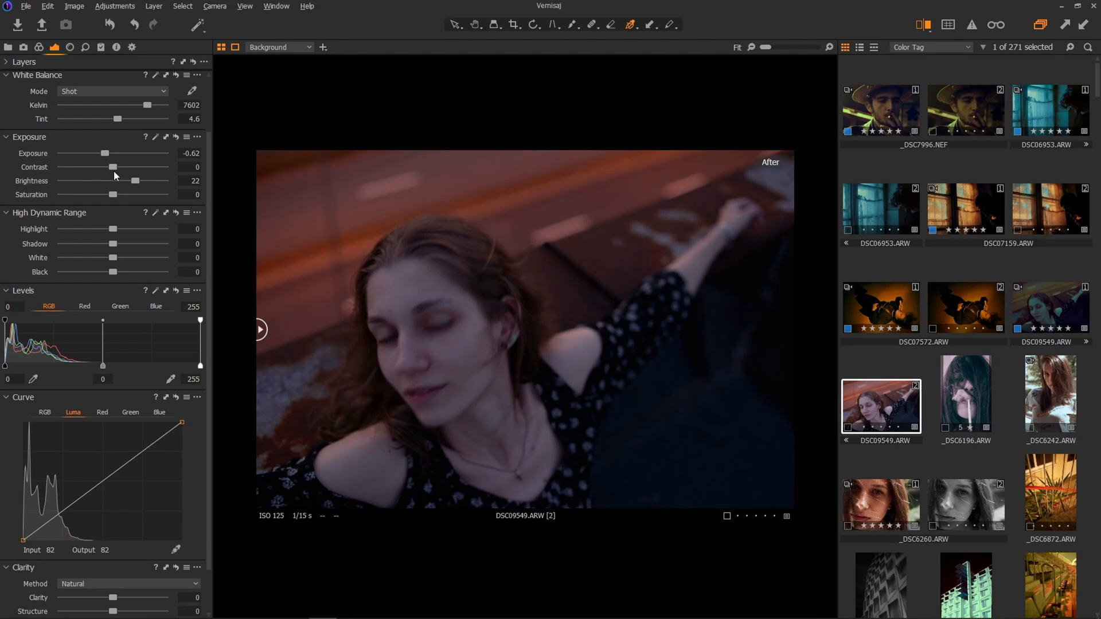
drag(135, 168, 105, 168)
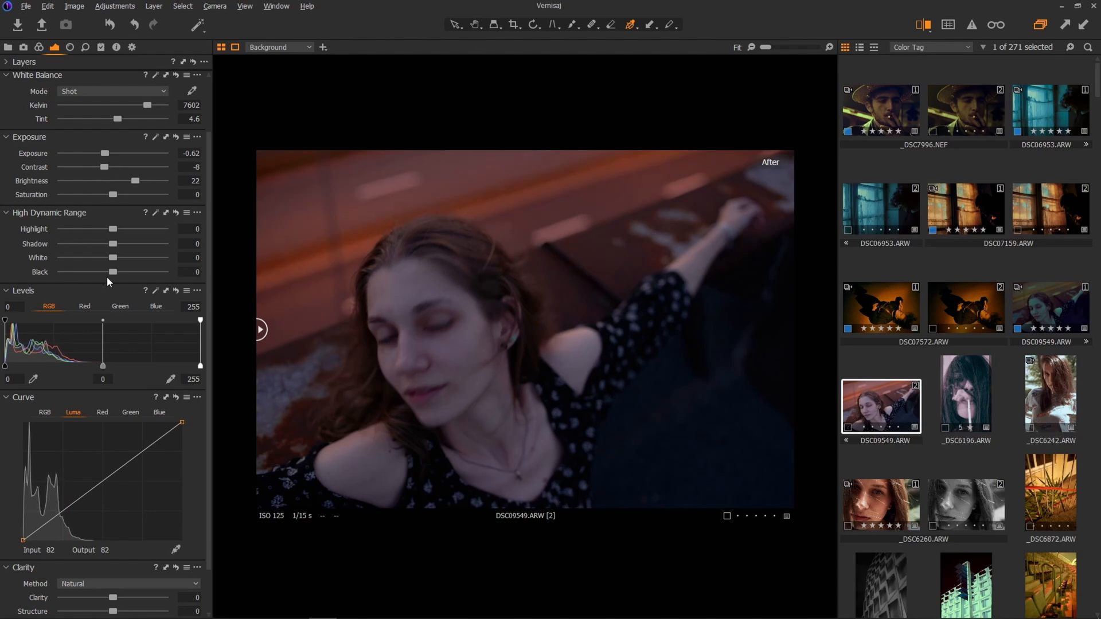
In High Dynamic Range pull Shadow to -21, White to -24 and Black to about -12.
drag(115, 243, 101, 244)
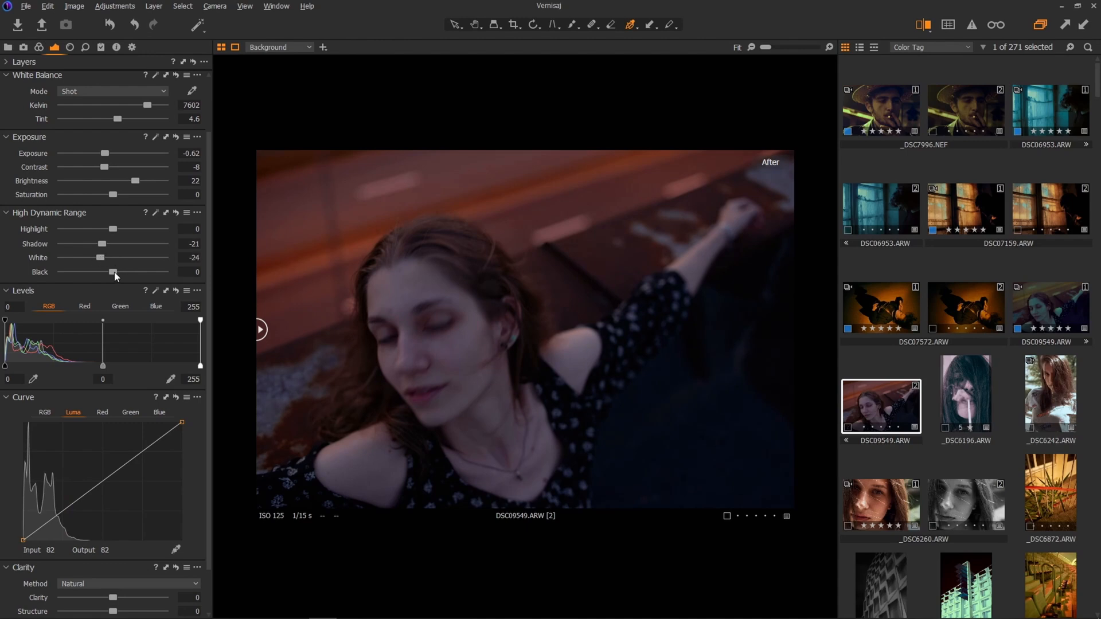
drag(115, 272, 106, 271)
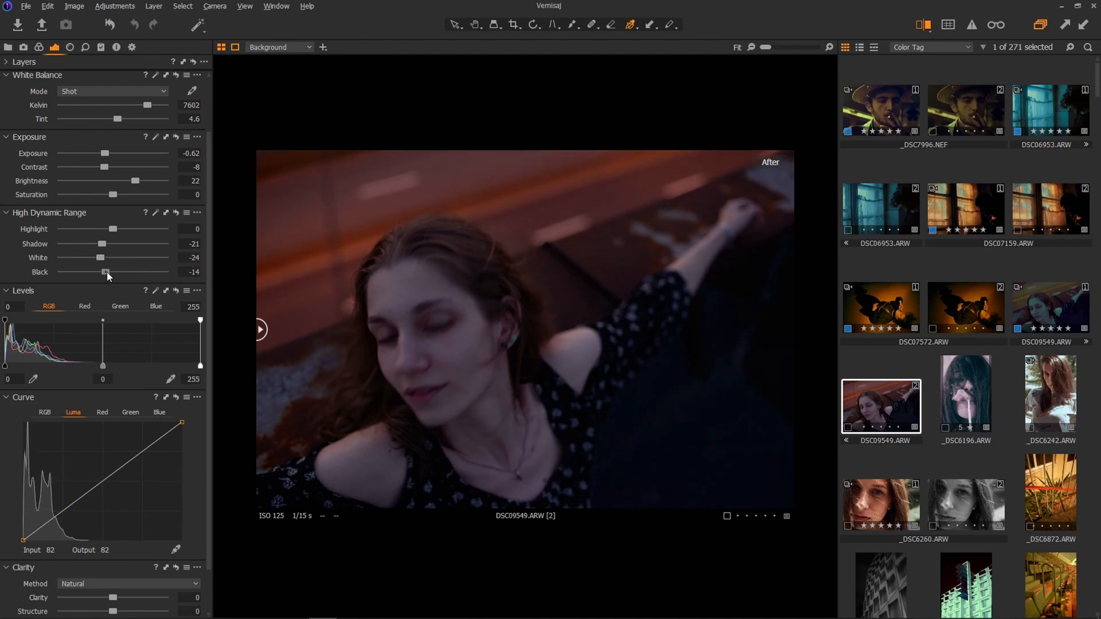
drag(105, 272, 109, 272)
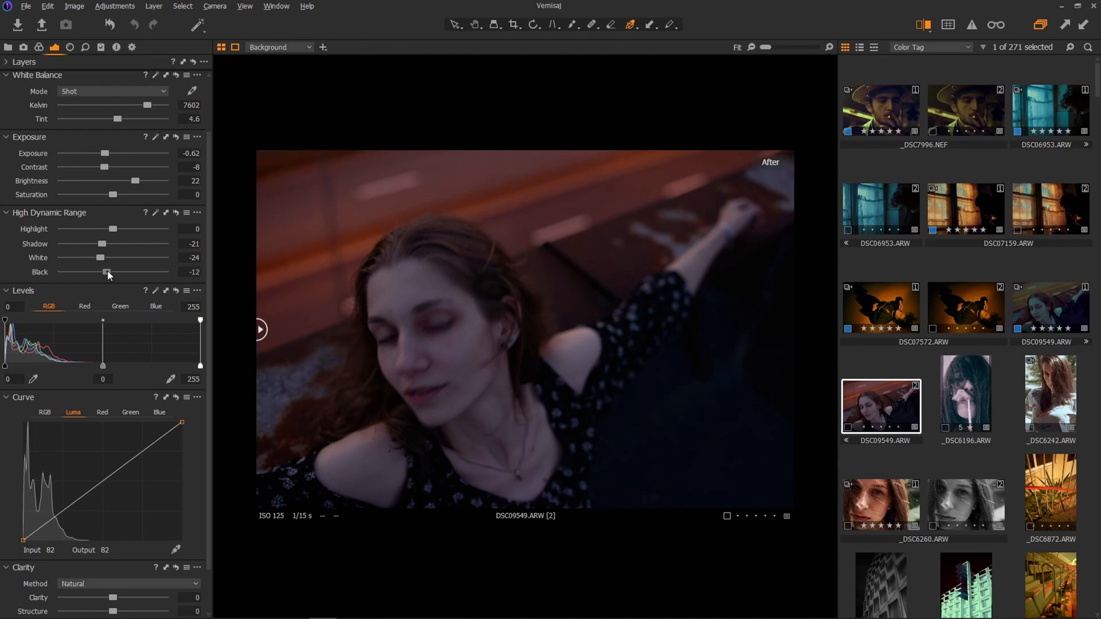
drag(105, 167, 98, 167)
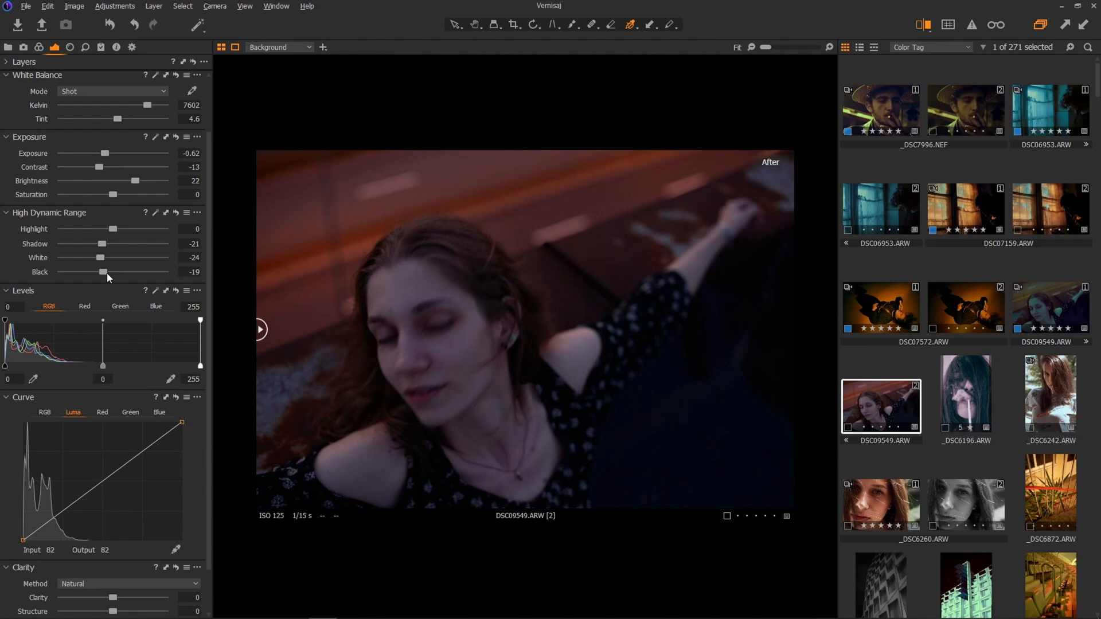
drag(104, 271, 104, 272)
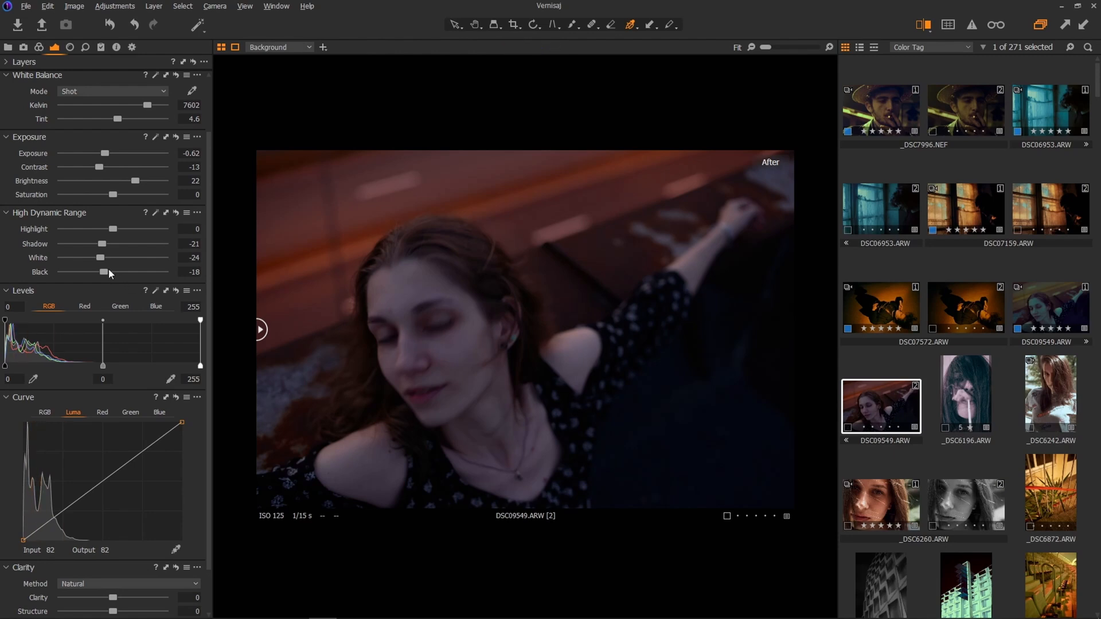
drag(90, 272, 109, 272)
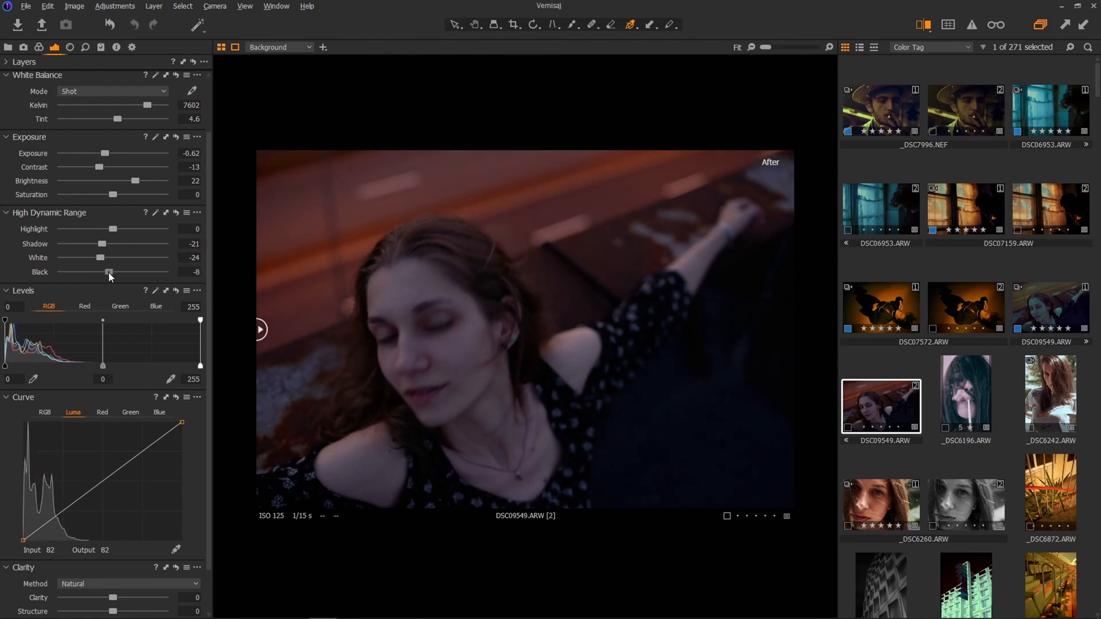
drag(109, 271, 105, 271)
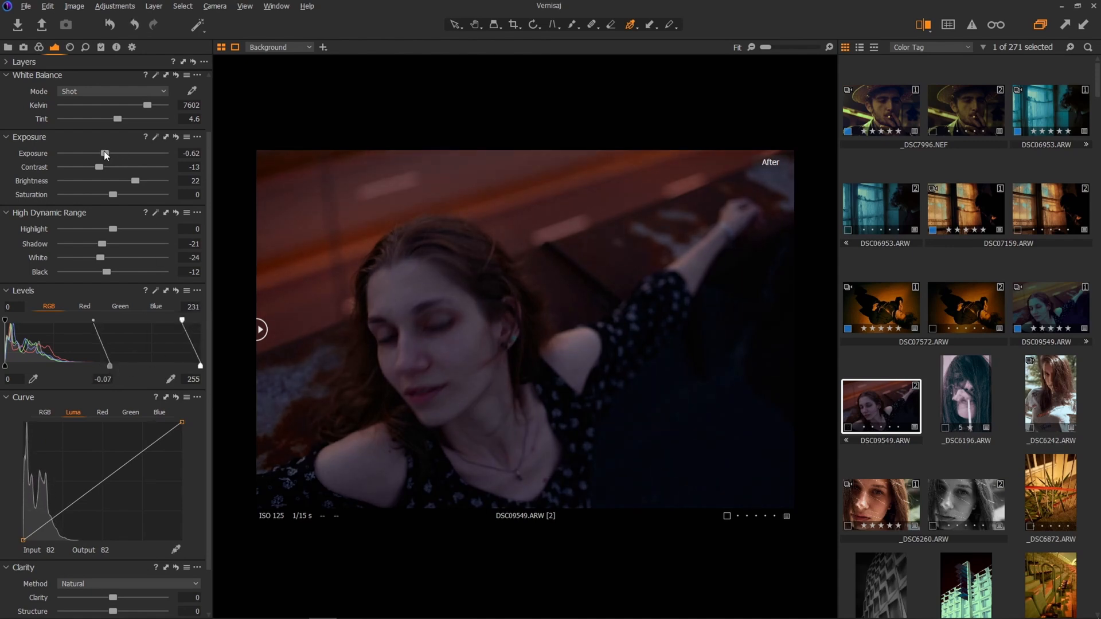
Ease exposure to -0.31 and set Levels midtones to -0.17 with highlights at 231.
drag(103, 152, 109, 153)
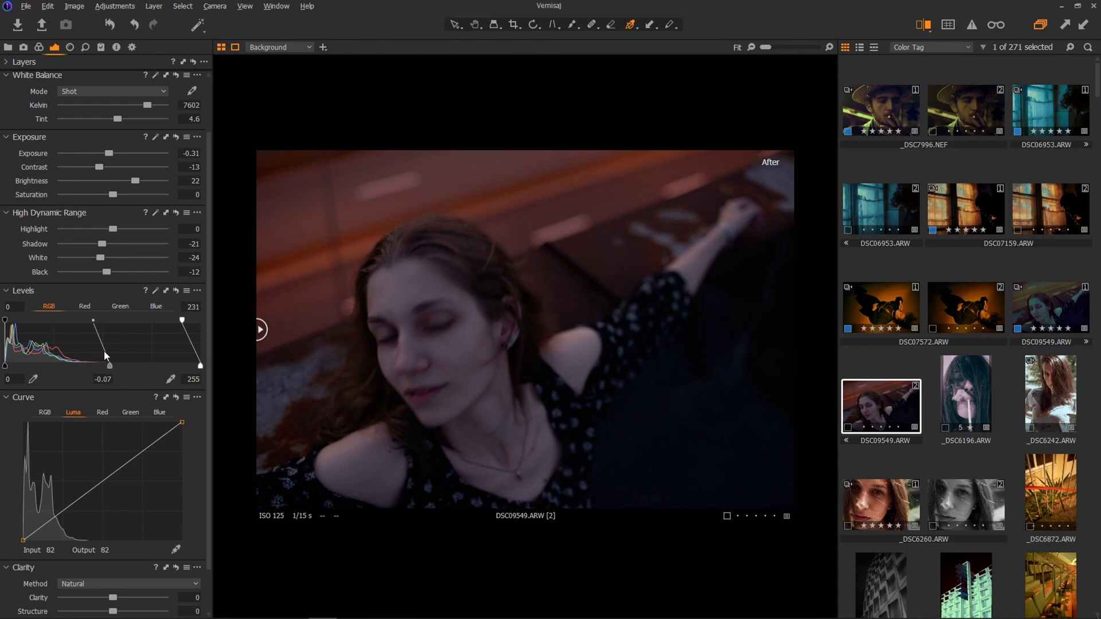
drag(107, 365, 119, 368)
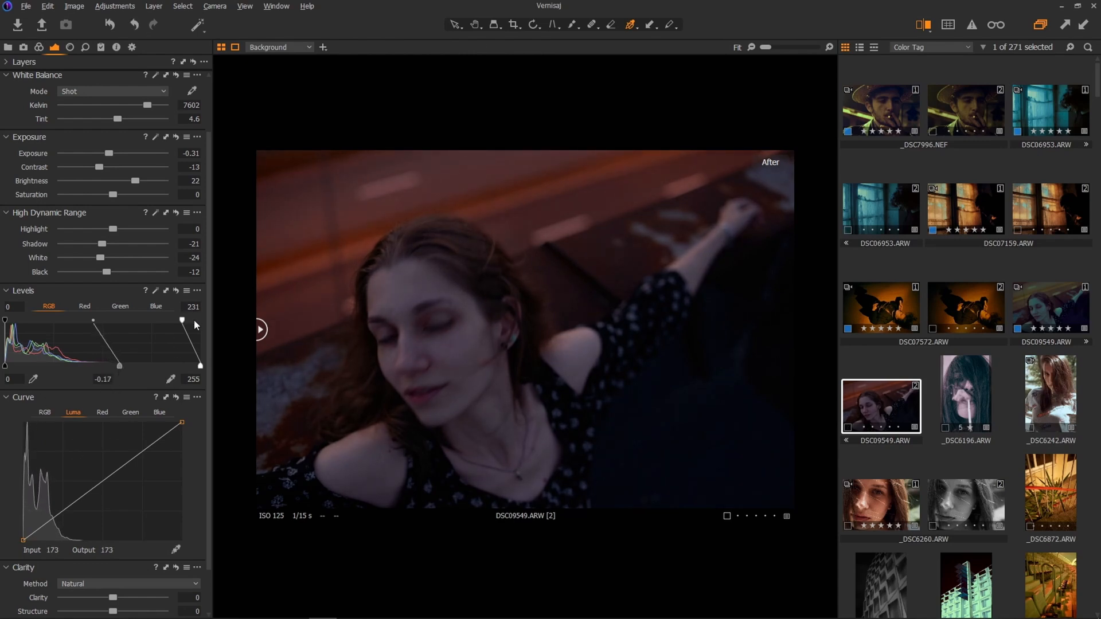
scroll(down, 3)
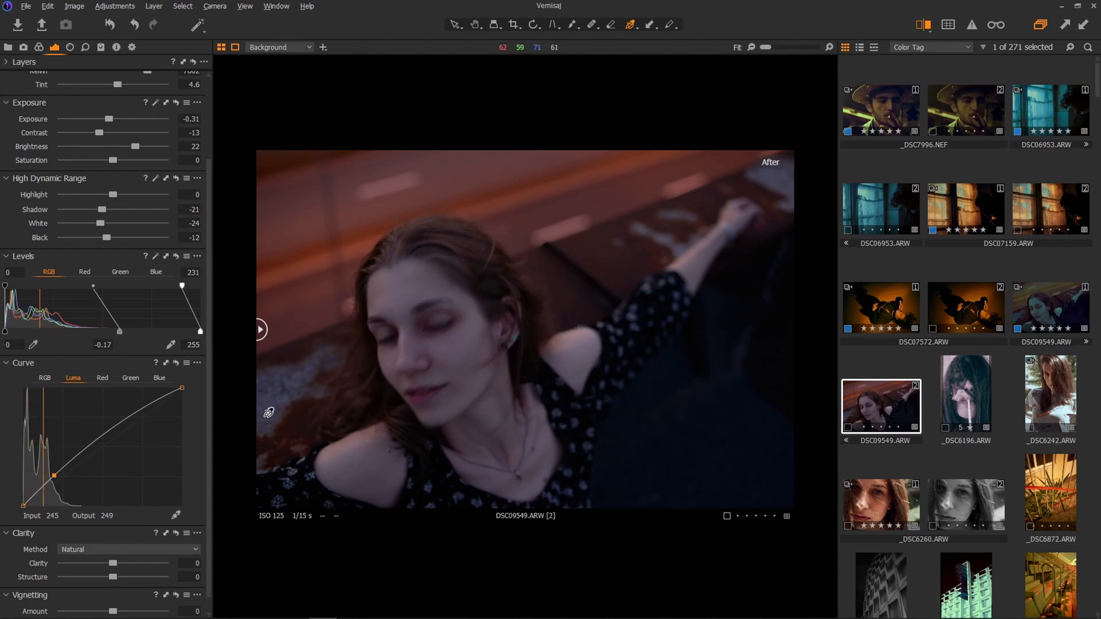
mouse_move(236, 401)
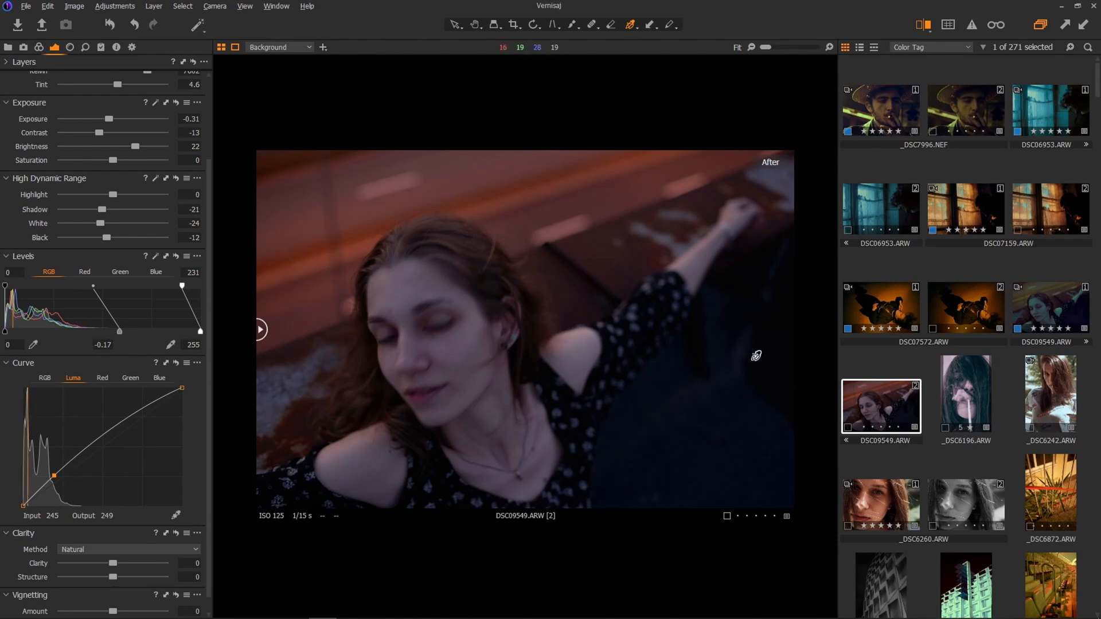
mouse_move(595, 336)
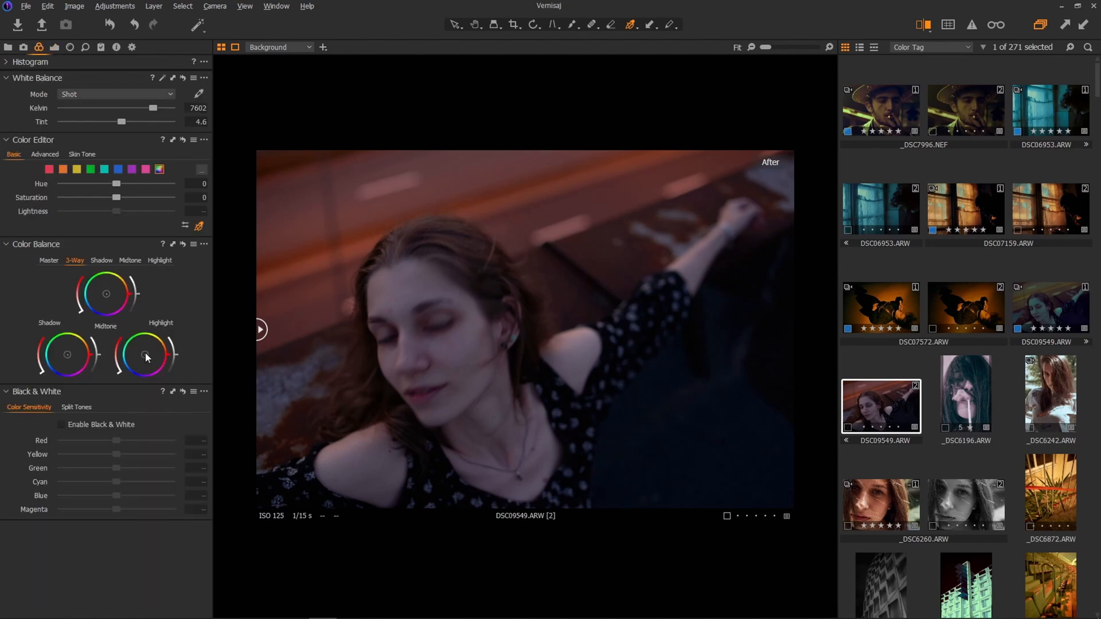
Tint the midtones and shadows toward teal-green with the Color Balance wheels.
drag(146, 358, 135, 348)
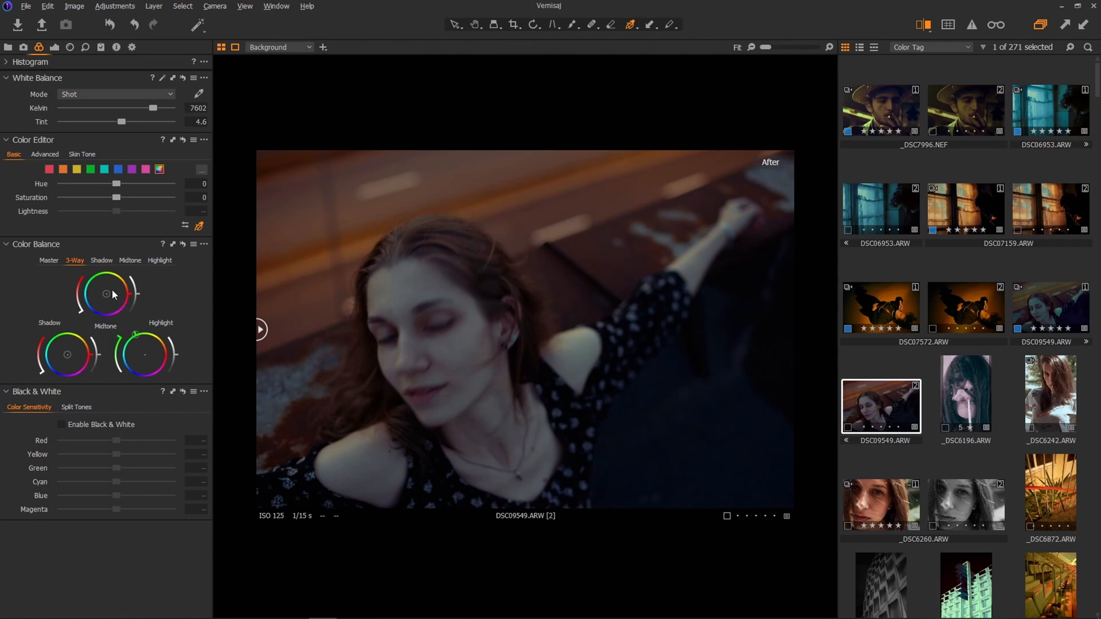
drag(106, 294, 92, 288)
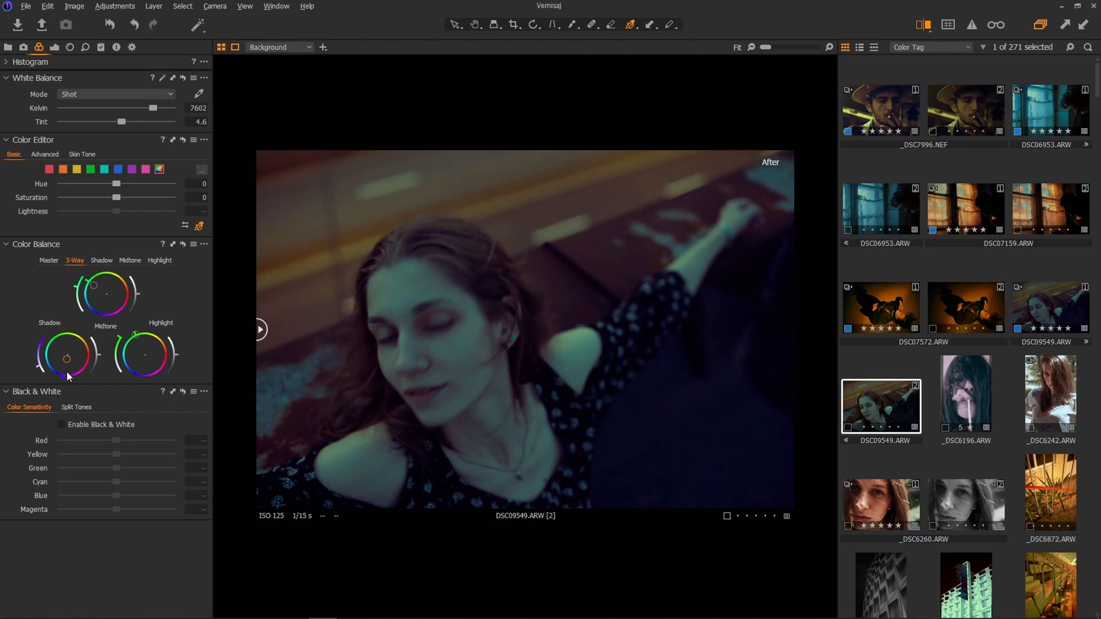
mouse_move(68, 393)
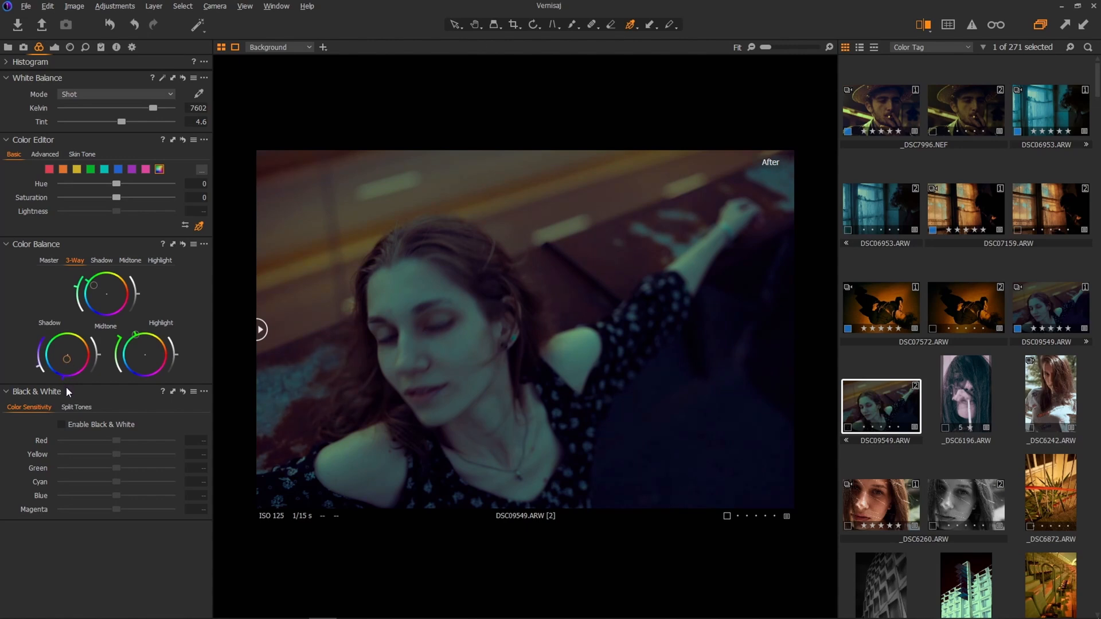
mouse_move(95, 436)
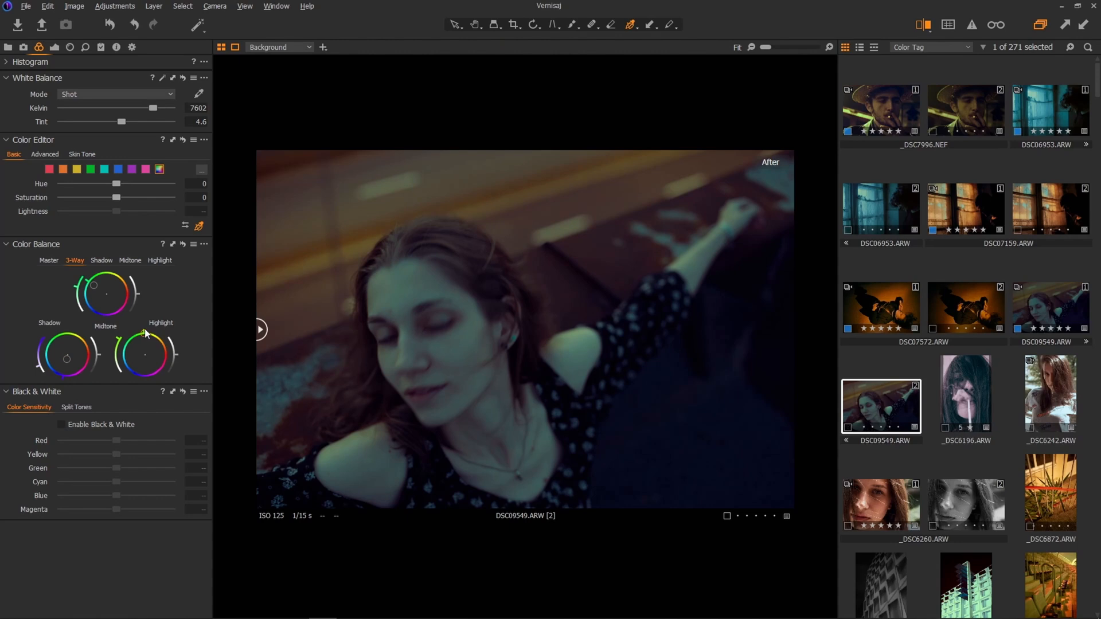
mouse_move(30, 145)
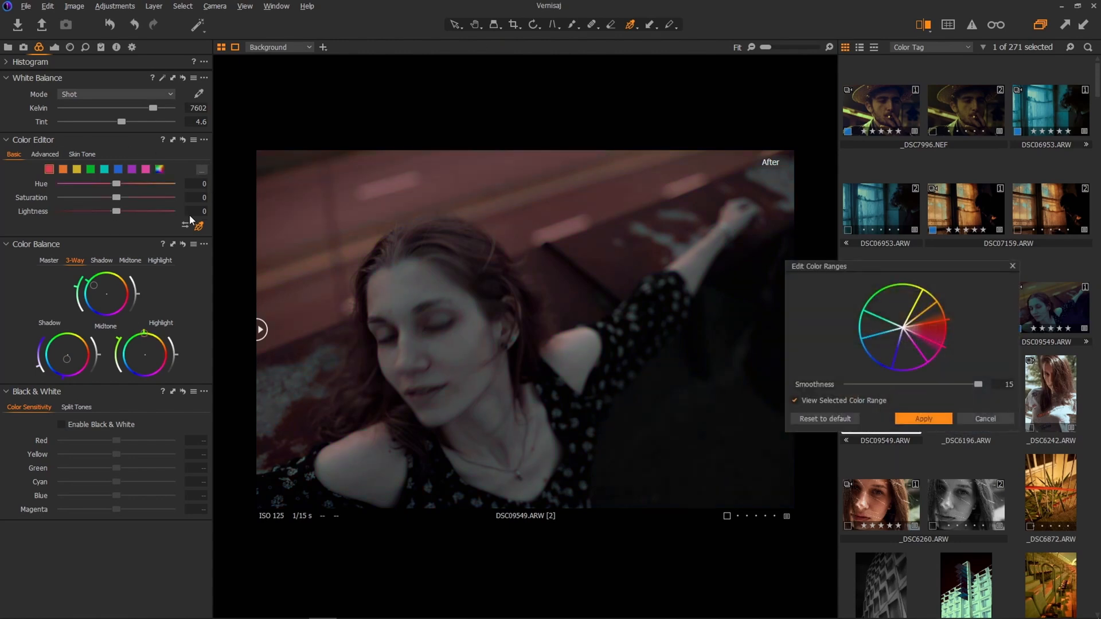
mouse_move(265, 227)
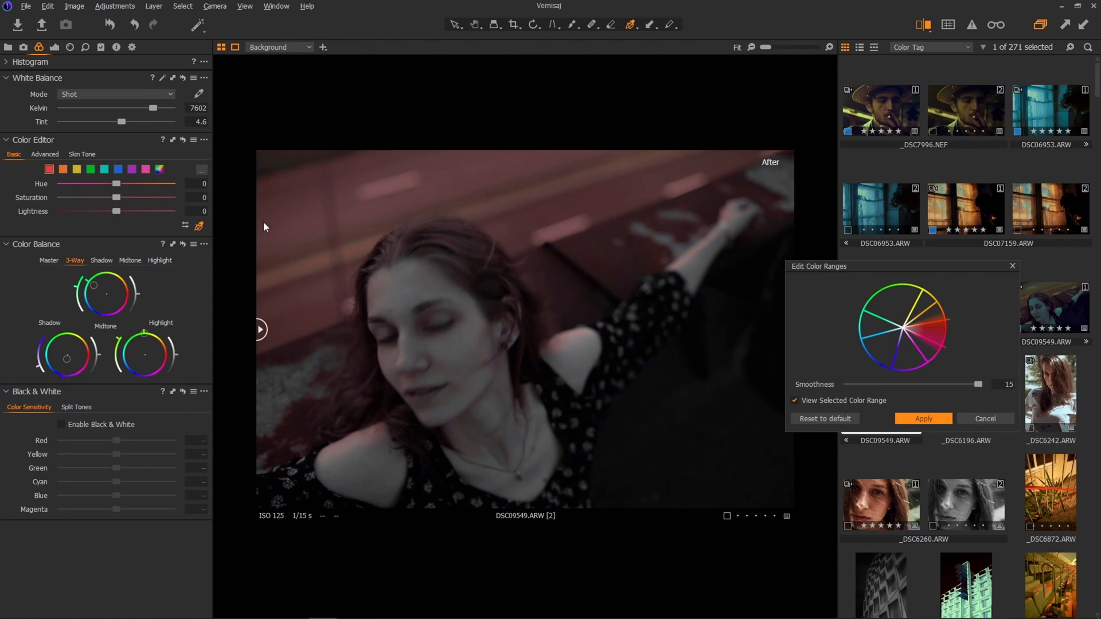
mouse_move(528, 256)
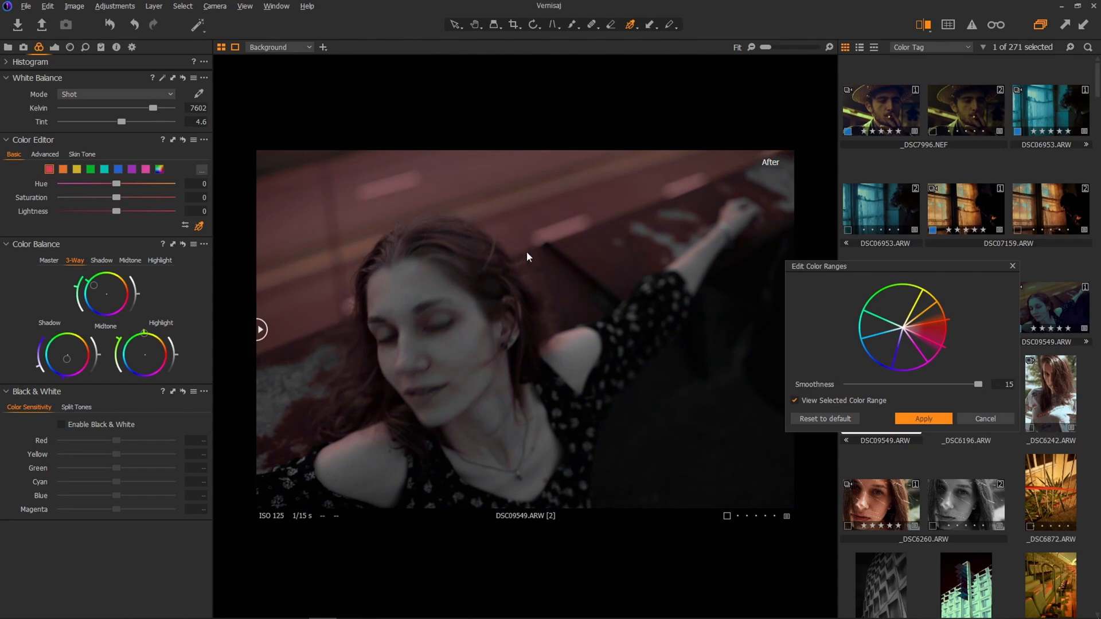
mouse_move(302, 292)
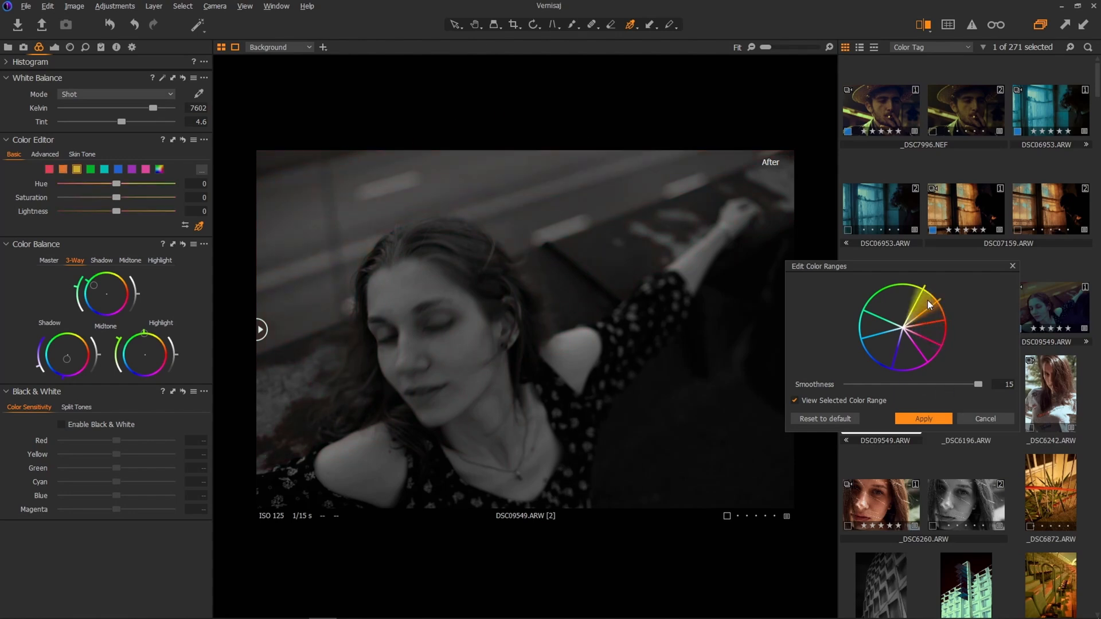
Apply the yellow colour range and shift its Hue to 30 in Color Editor.
click(922, 419)
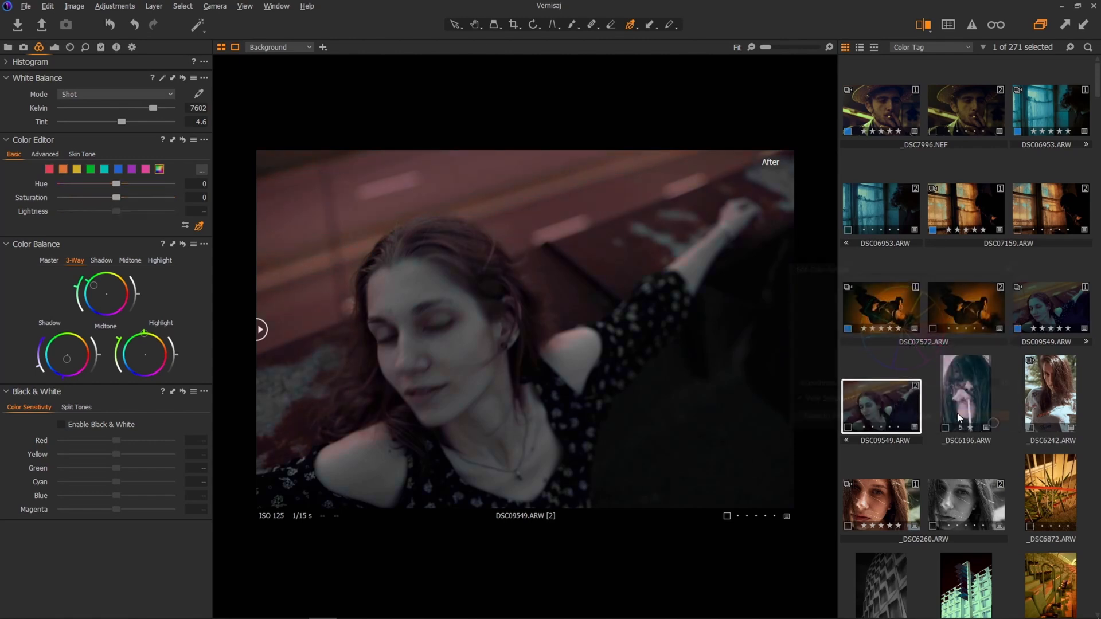
drag(117, 211, 117, 211)
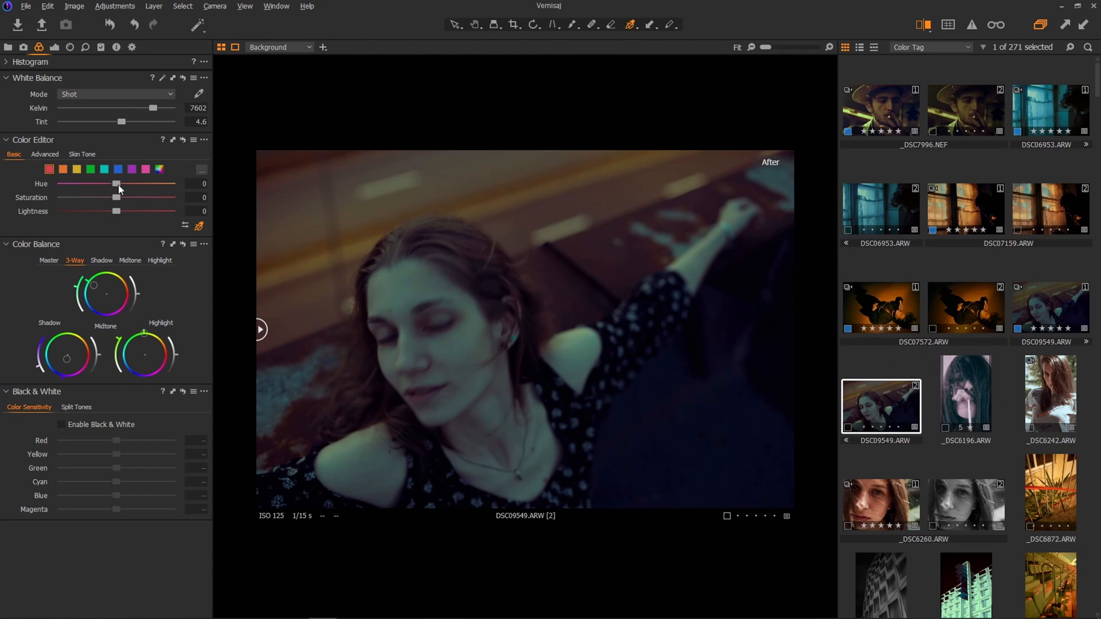
drag(117, 183, 171, 183)
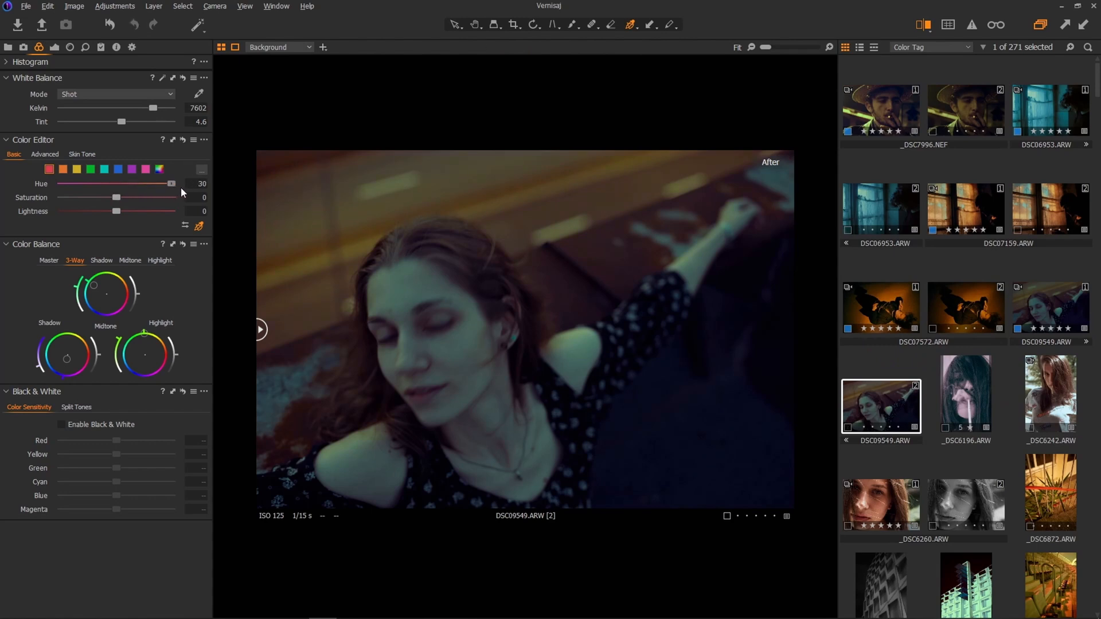
drag(171, 183, 116, 183)
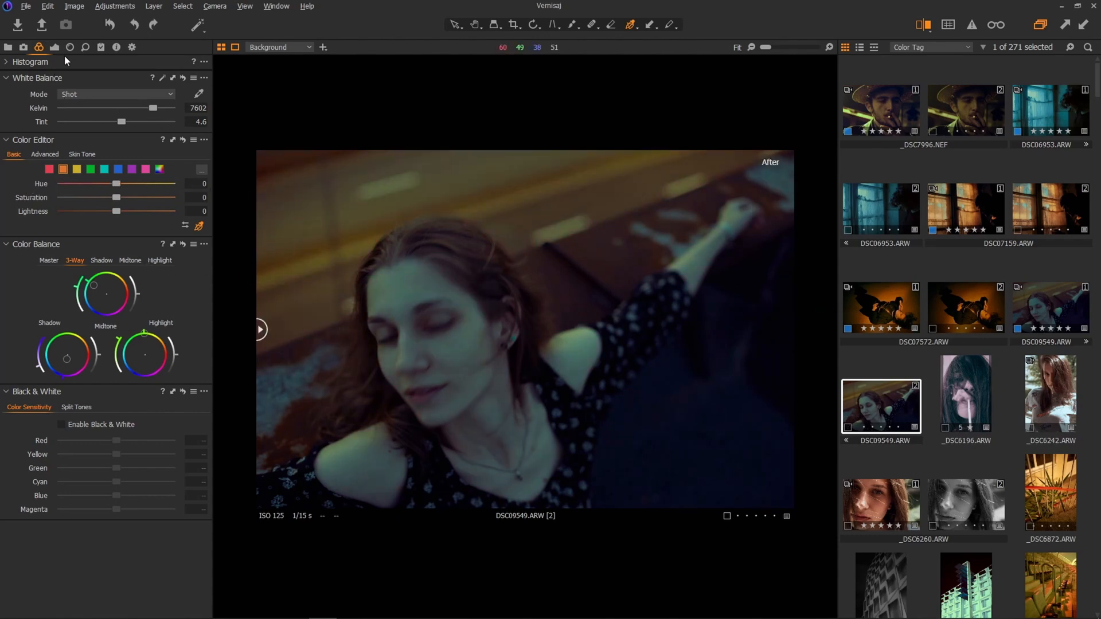
Apply Silver Rich film grain at Impact 49, Granularity 56 and inspect it with the loupe.
click(84, 47)
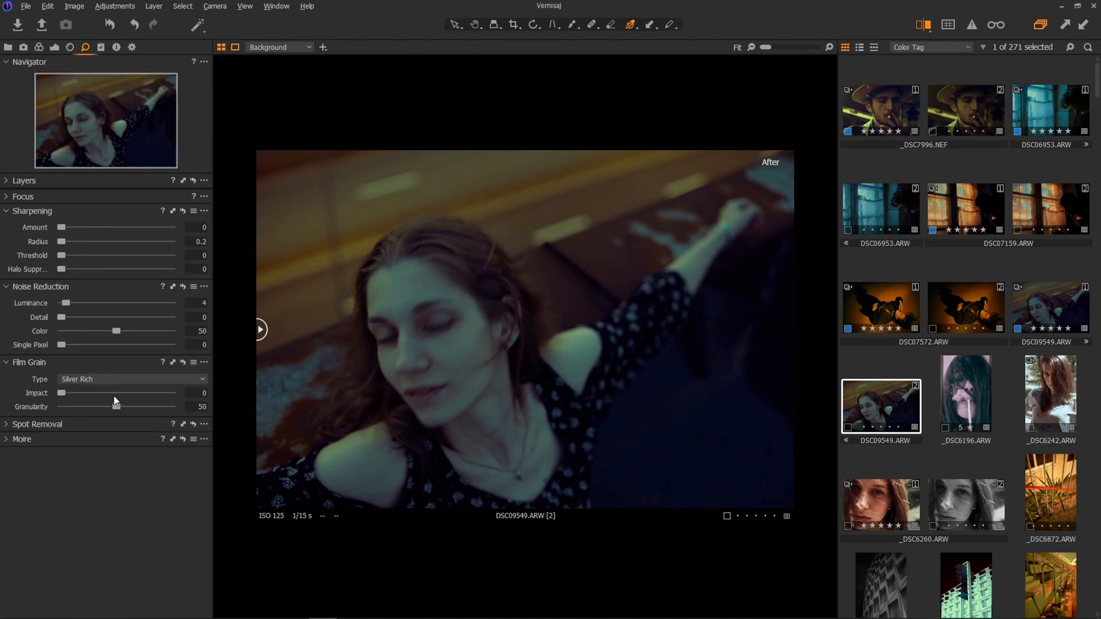
drag(61, 392, 117, 392)
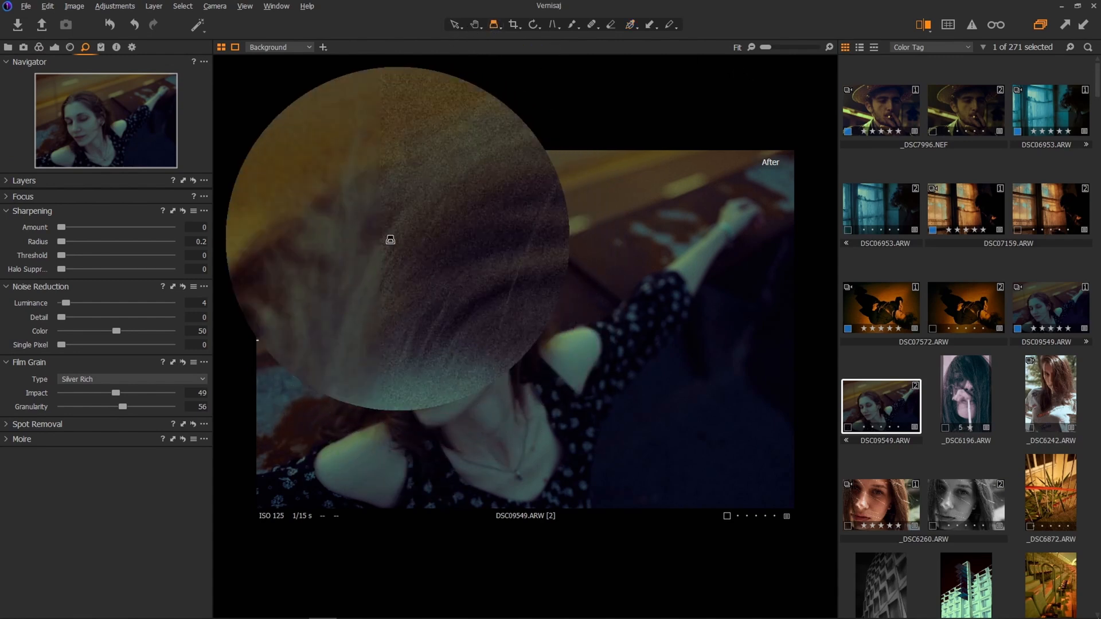
drag(390, 240, 414, 359)
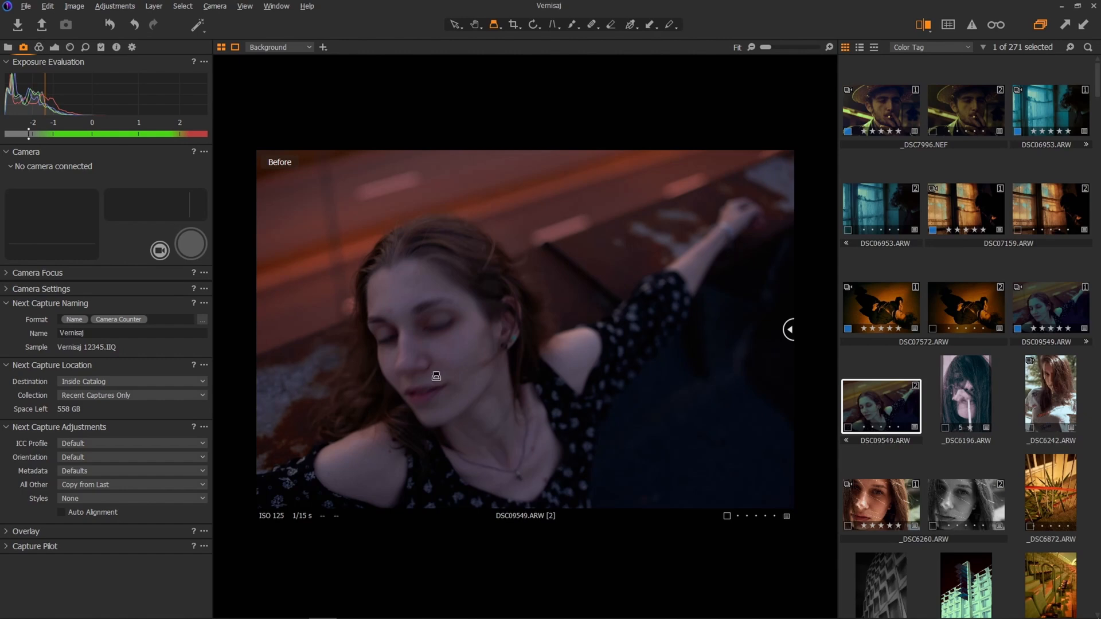
mouse_move(435, 371)
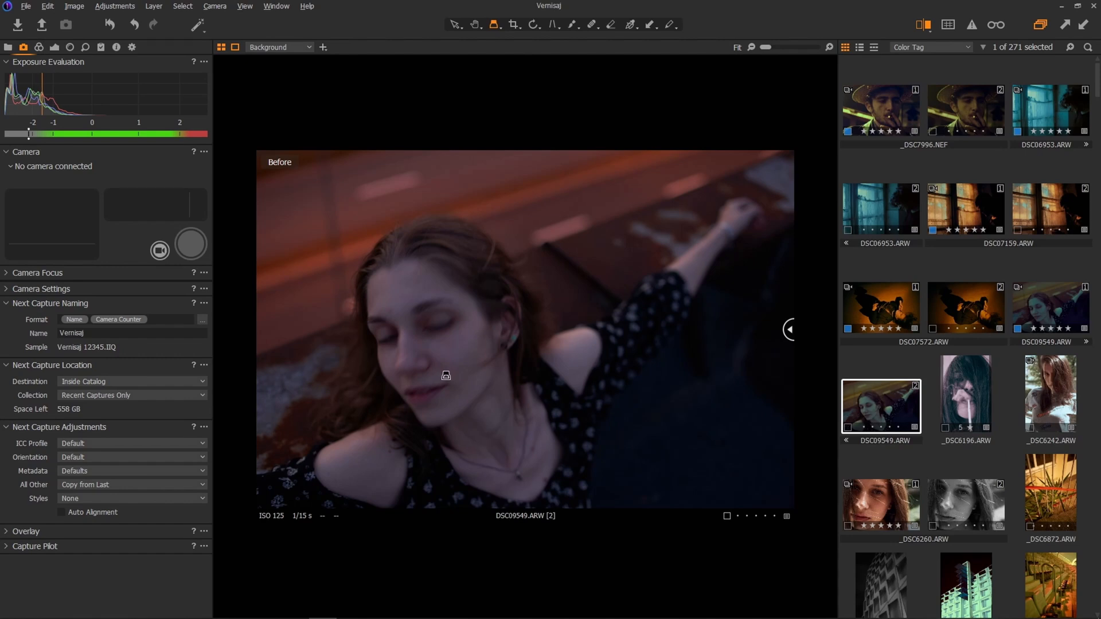
mouse_move(449, 367)
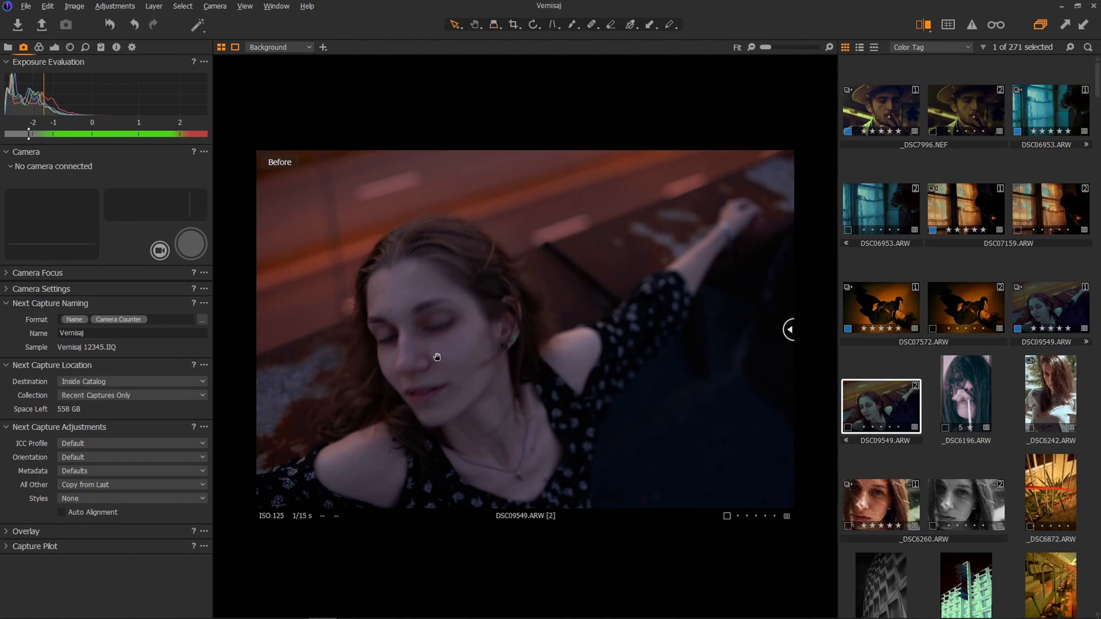
Toggle the Before view to compare the ungraded original against the edit.
click(1049, 393)
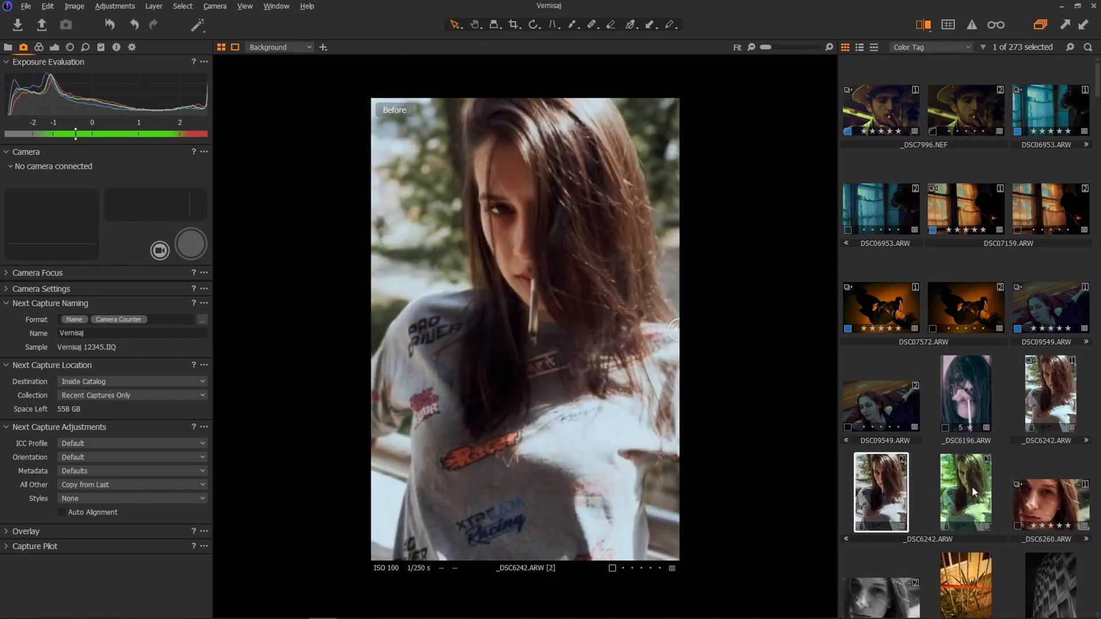
Switch to the third, green-toned variant of the _DSC6242 portrait.
click(964, 491)
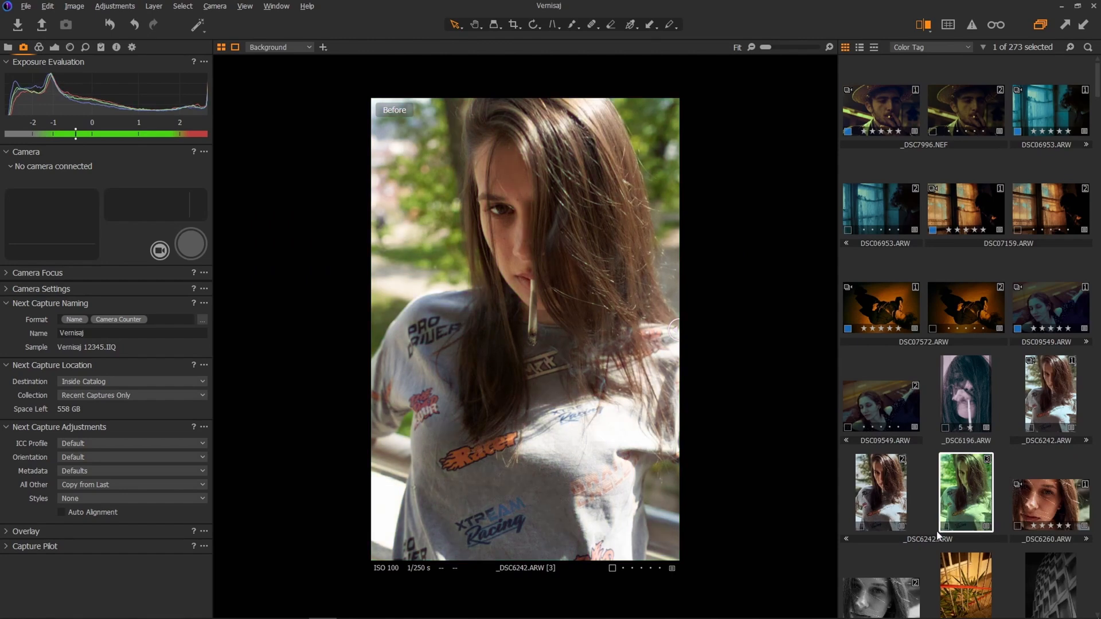
mouse_move(949, 509)
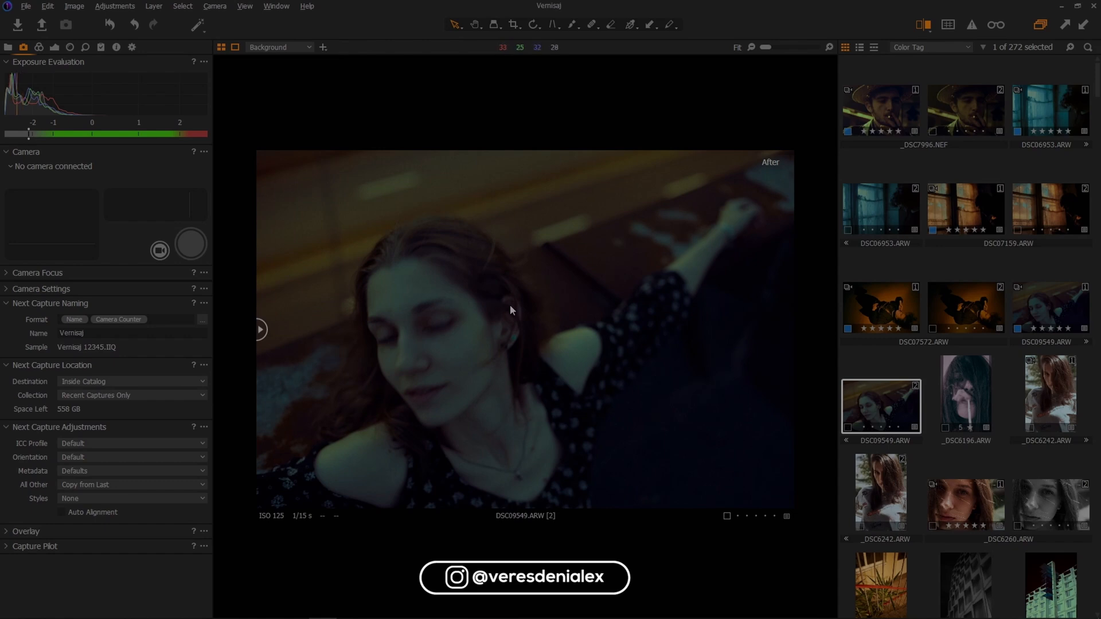
mouse_move(55, 112)
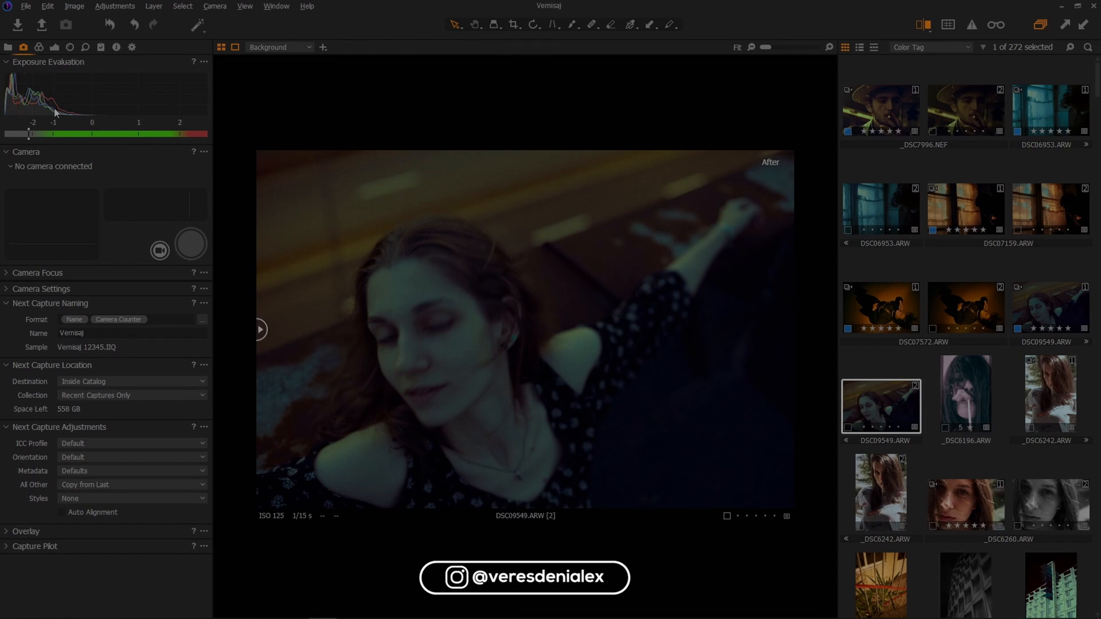
Show the Color tool tab for the finished teal-green DSC09549 portrait.
click(23, 47)
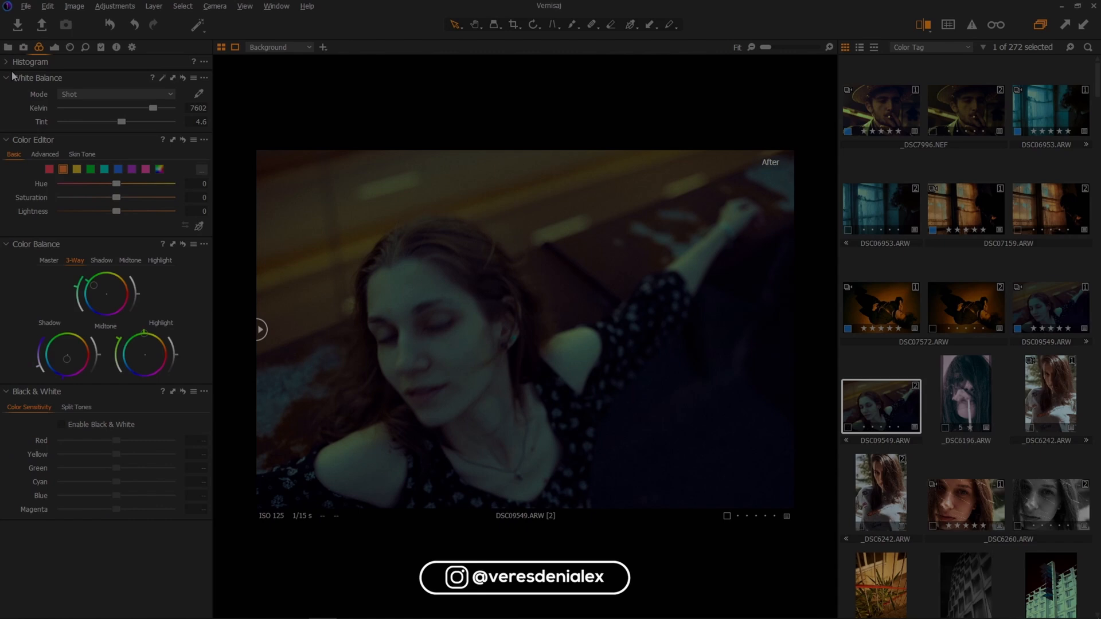